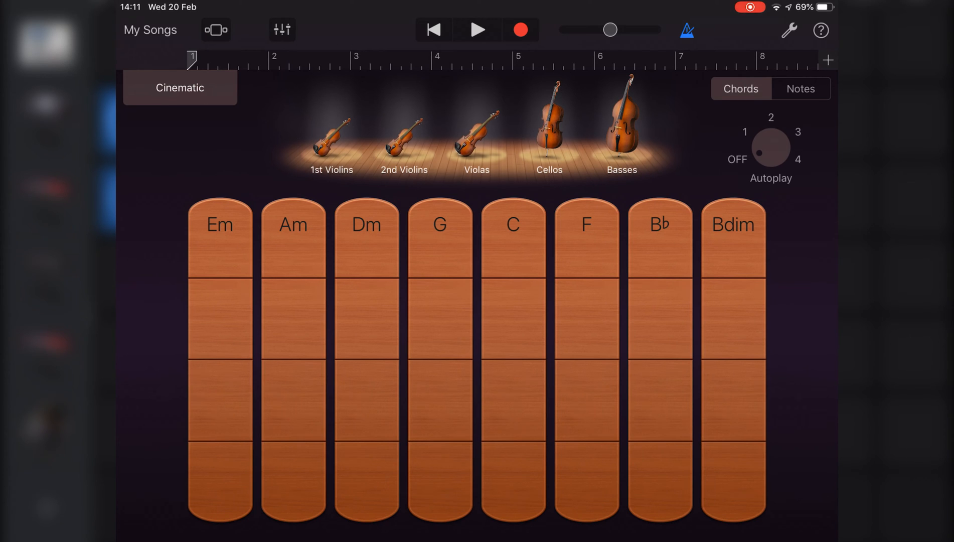
Open the Strings presets and keep the Cinematic sound.
left_click(179, 87)
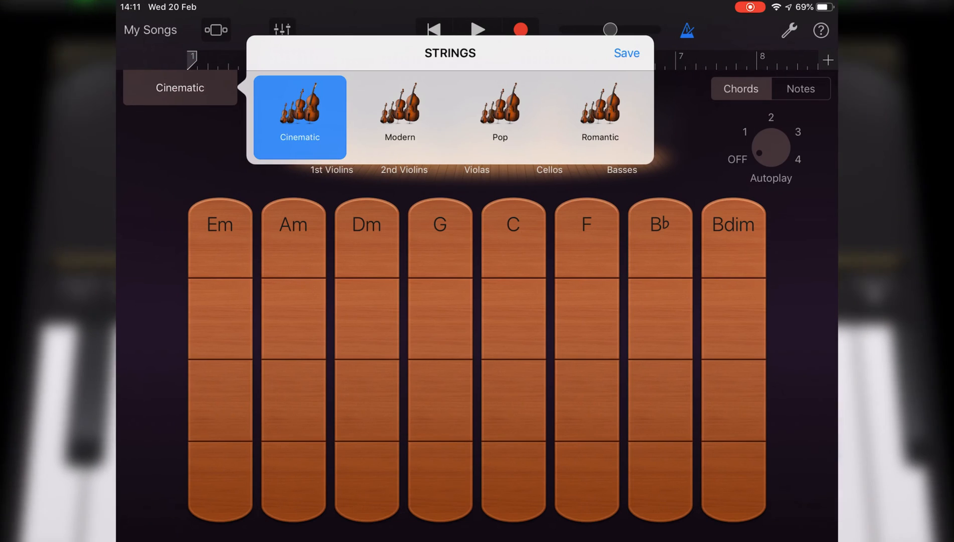
left_click(626, 53)
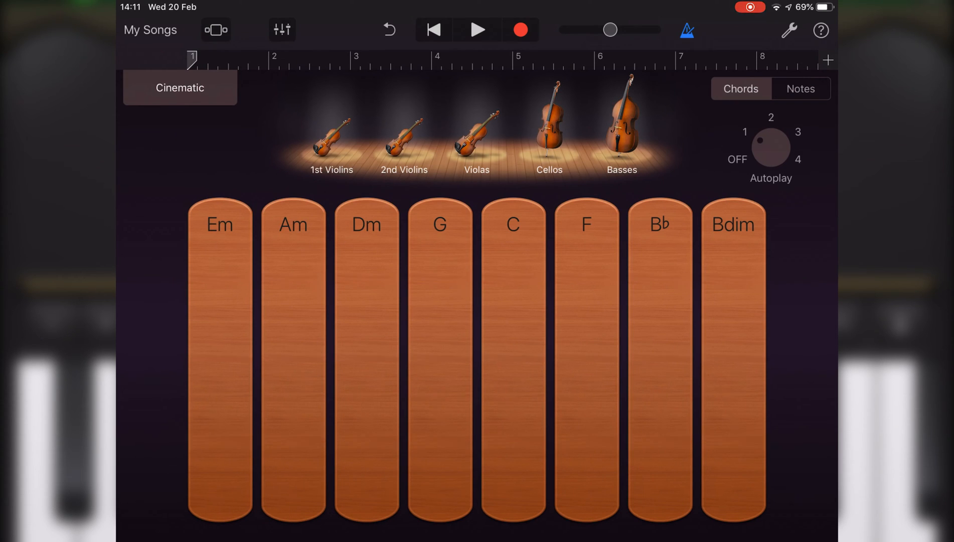
Turn the Cinematic strings' Autoplay knob to OFF.
left_click(769, 146)
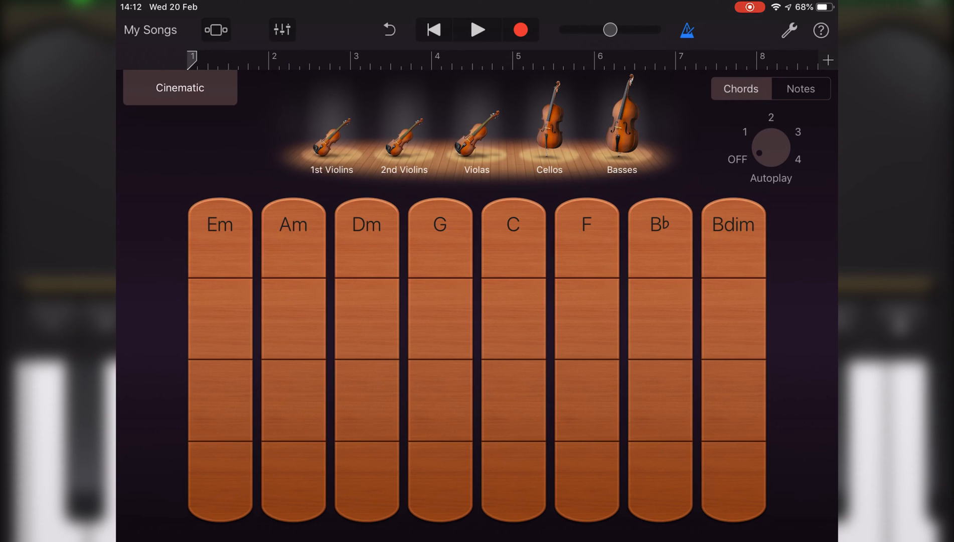
Play the C chord strip on the Cinematic strings.
left_click(514, 365)
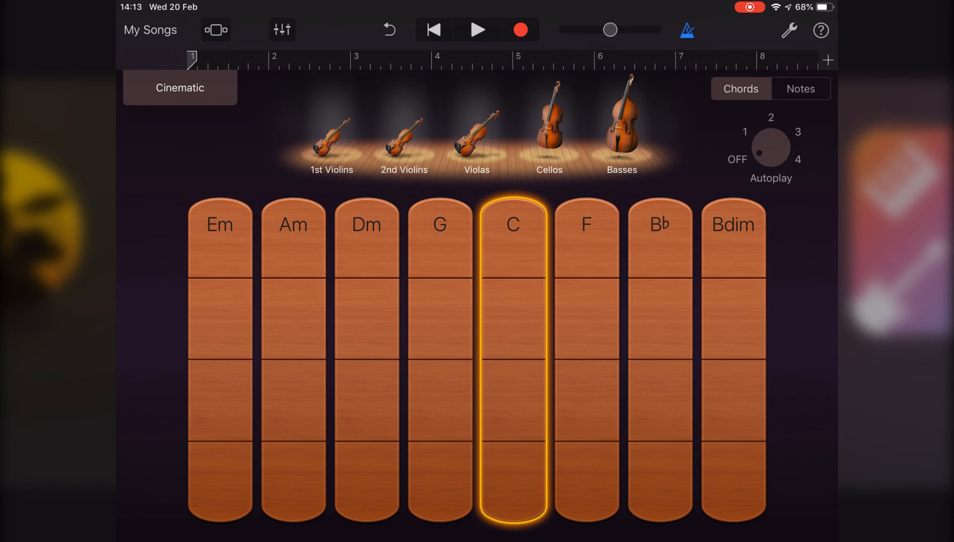
left_click(512, 365)
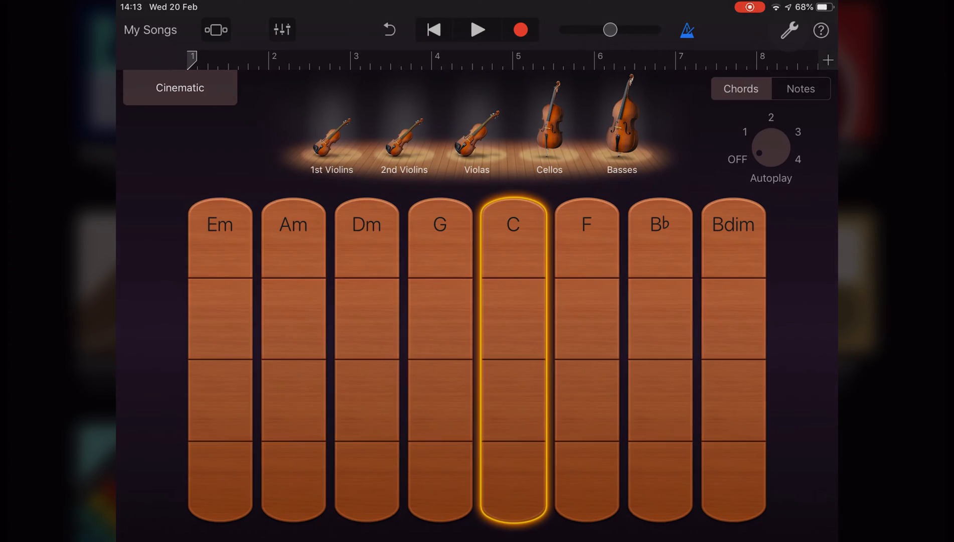
Change the last chord strip from Bdim to B major 7 in Edit Chords.
left_click(789, 29)
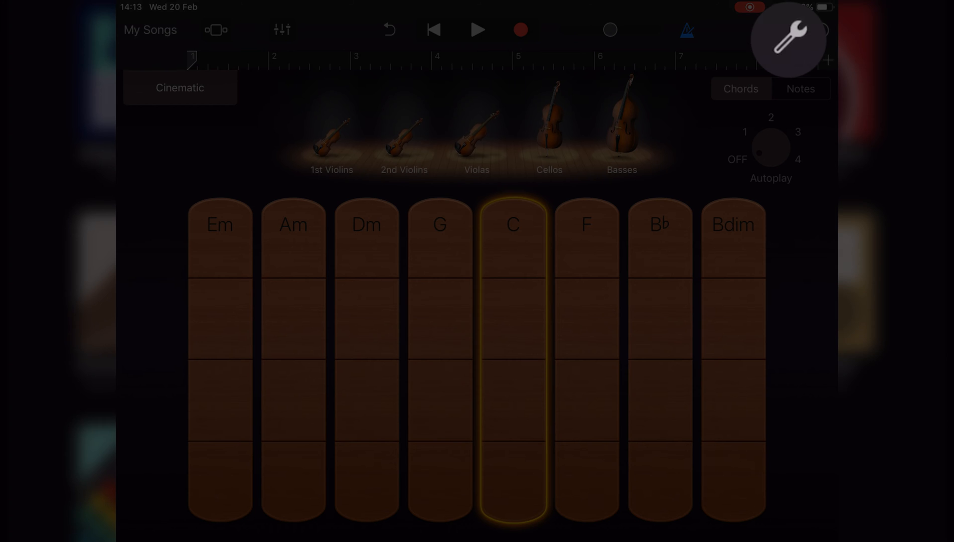
left_click(788, 29)
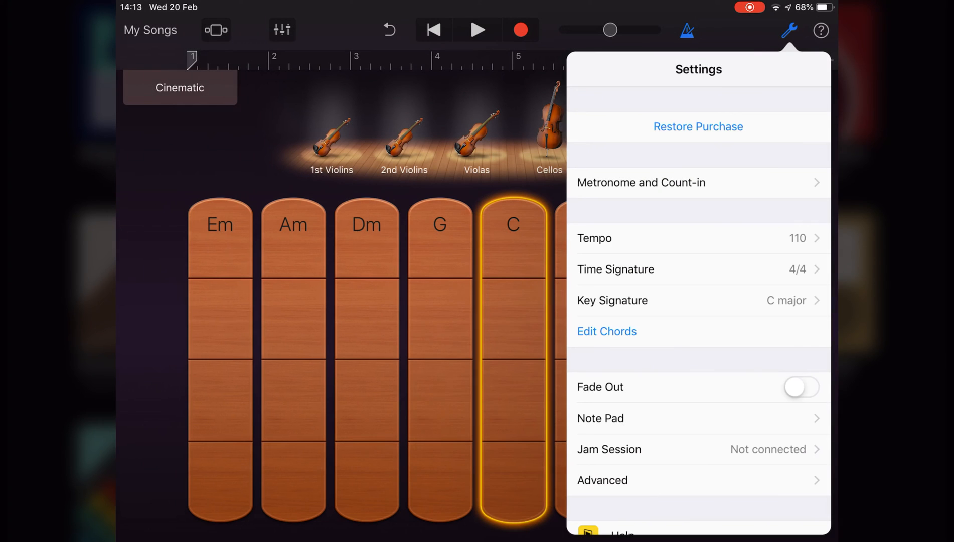
left_click(607, 331)
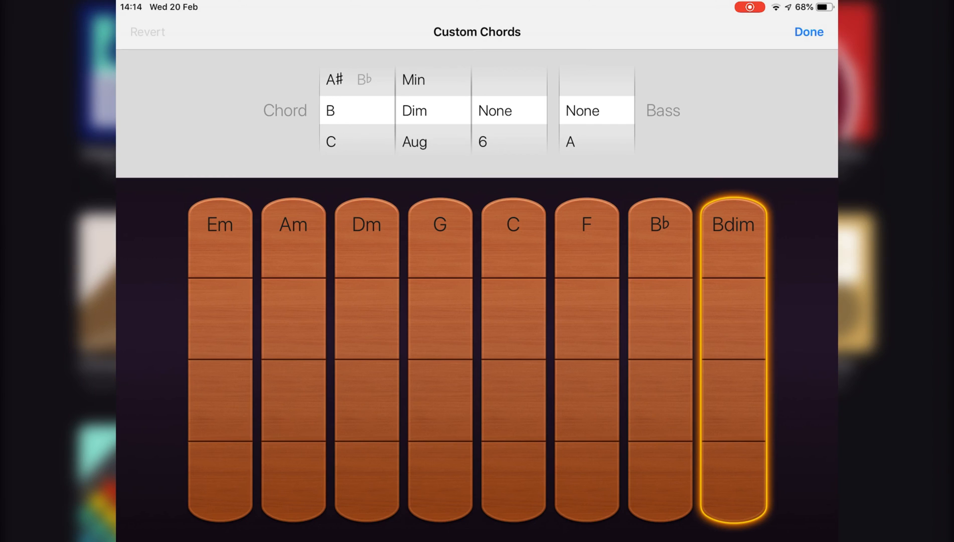
scroll("down", 3)
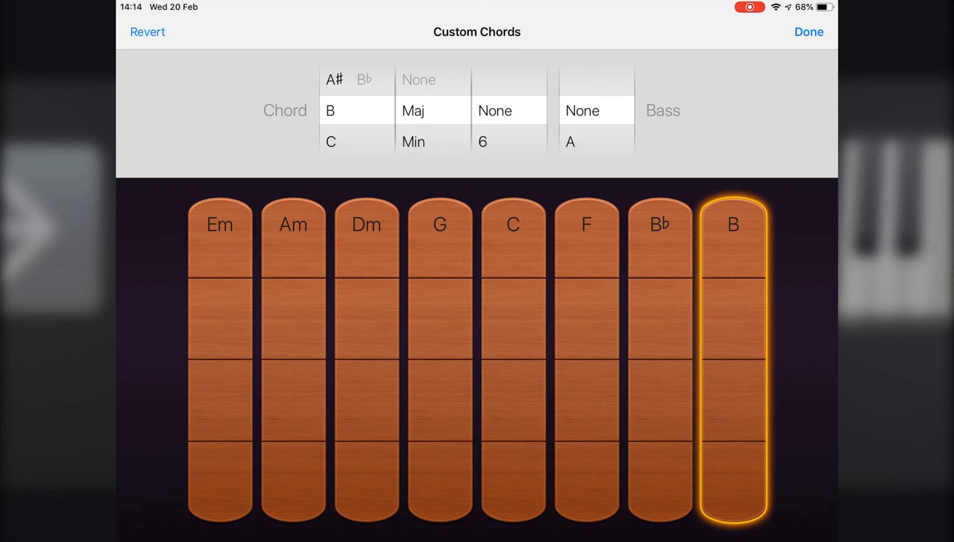
scroll("down", 3)
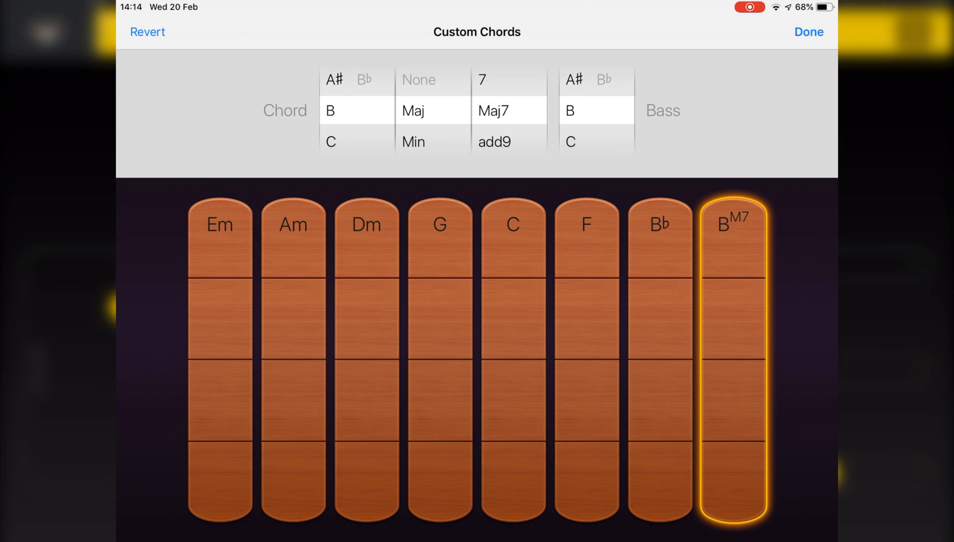
scroll("down", 3)
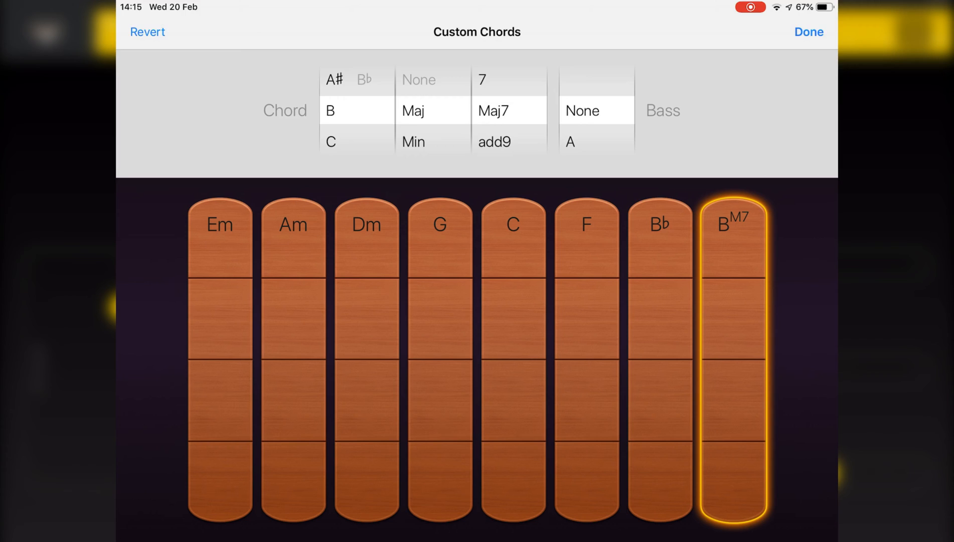
left_click(808, 31)
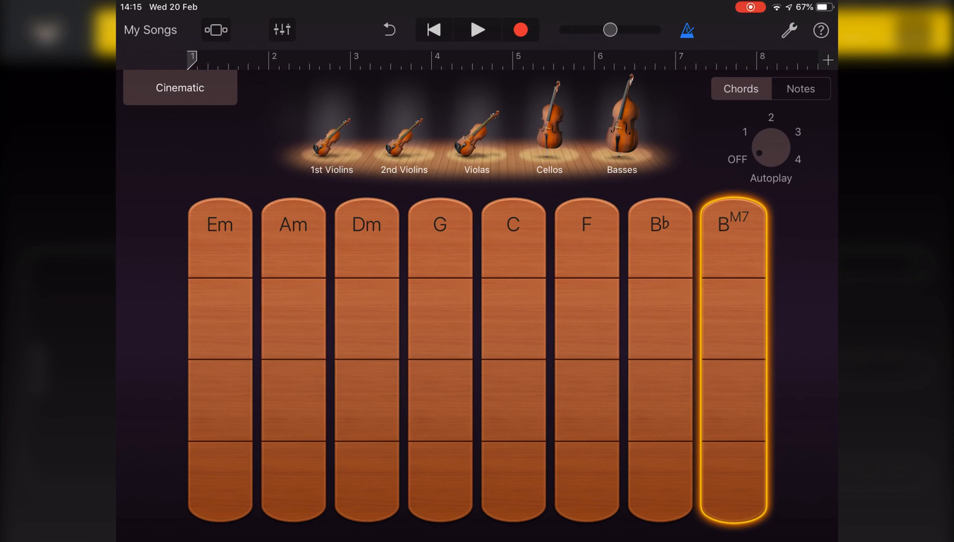
Switch to Notes view and try the Cello and Bass parts before settling on Violin.
left_click(800, 88)
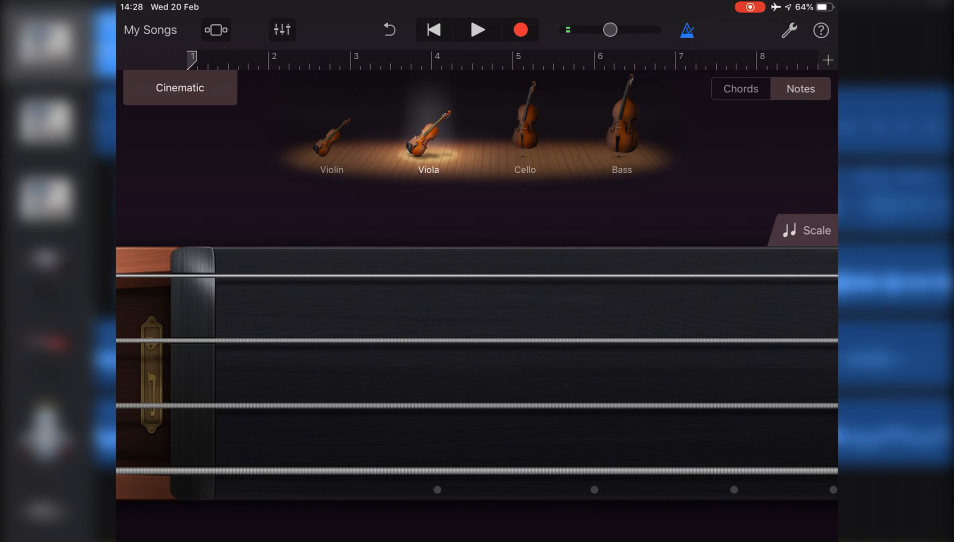
left_click(525, 128)
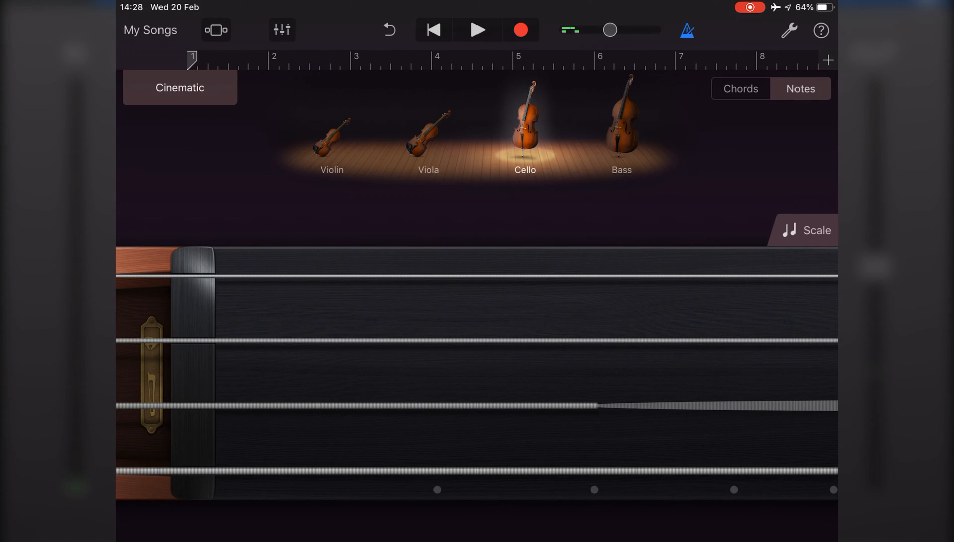
left_click(621, 122)
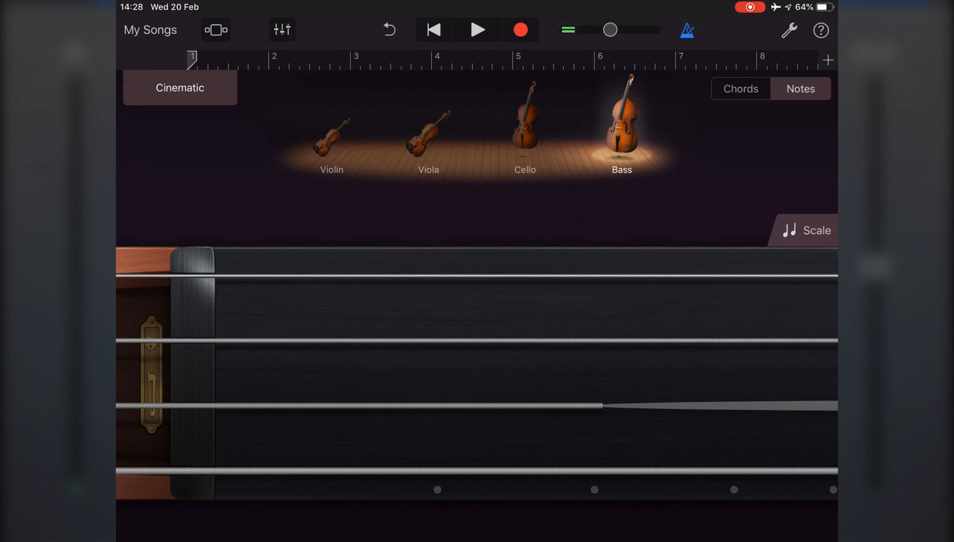
left_click(331, 134)
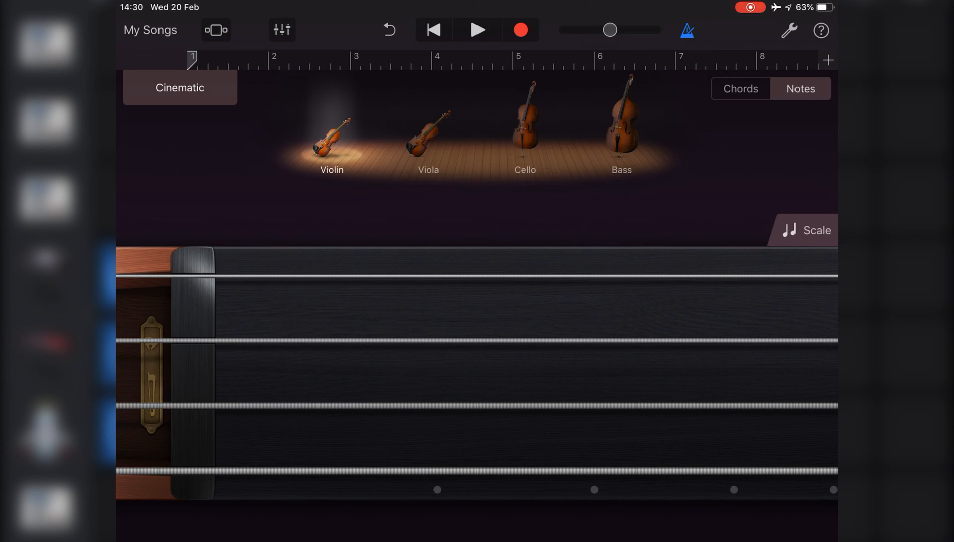
Lock the Violin fingerboard to the Japanese scale.
left_click(817, 230)
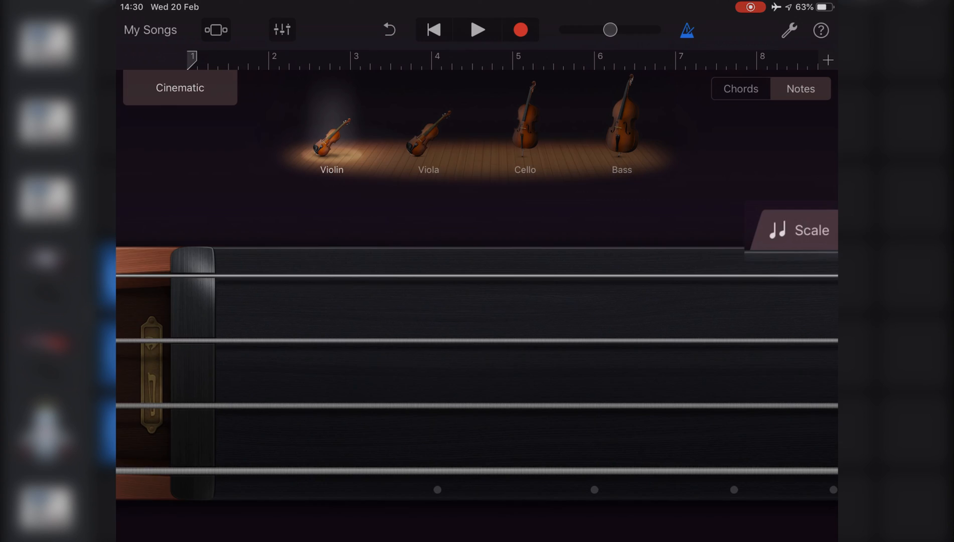
left_click(809, 230)
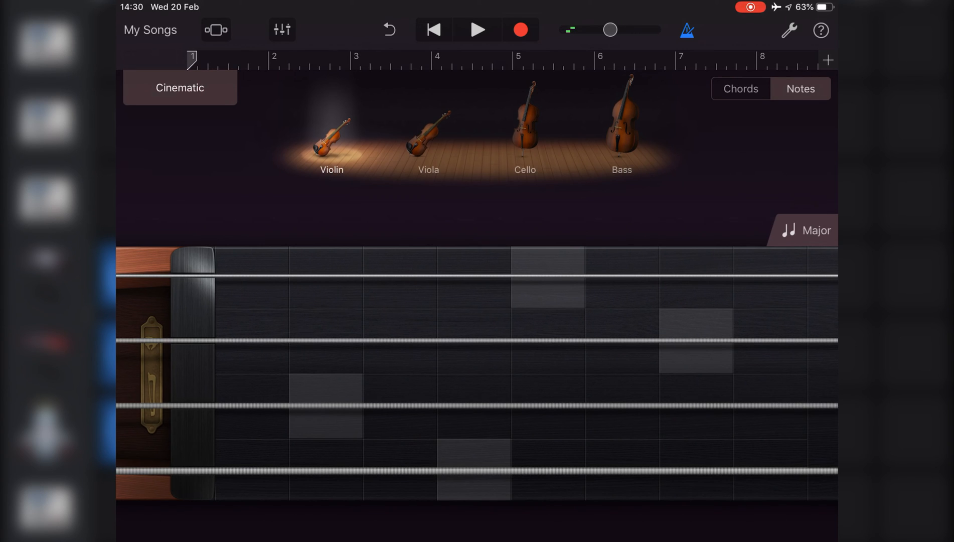
left_click(816, 230)
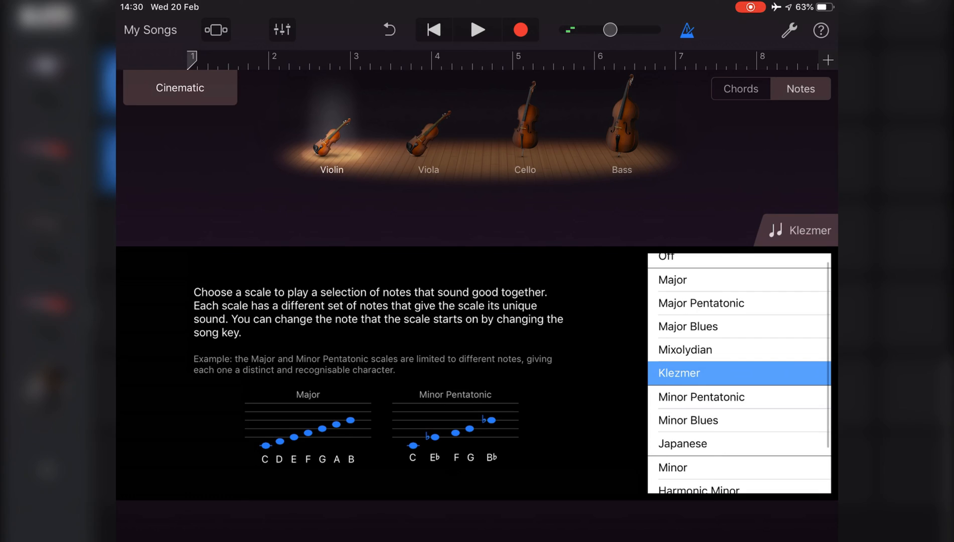
left_click(681, 443)
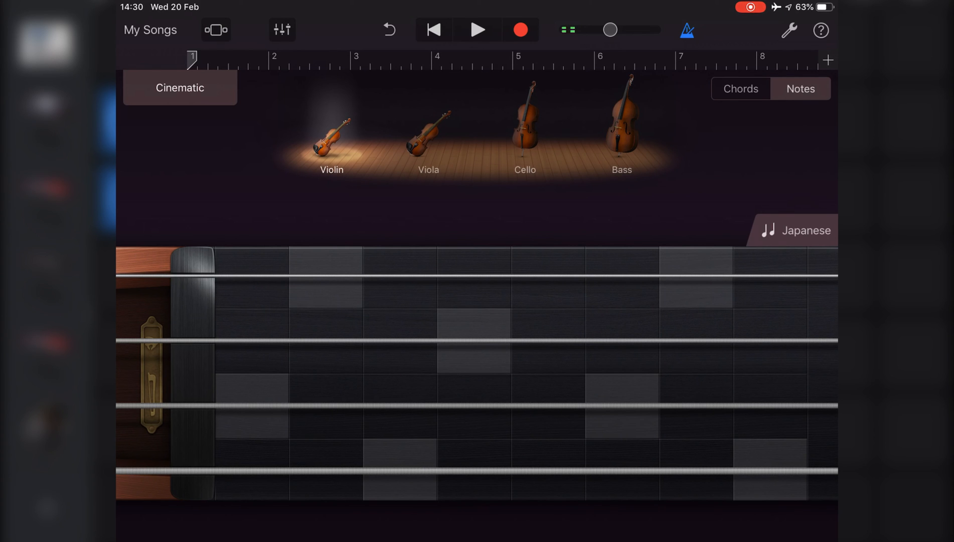
Return to chord strips, turn Autoplay to 1, and play the G chord.
left_click(740, 88)
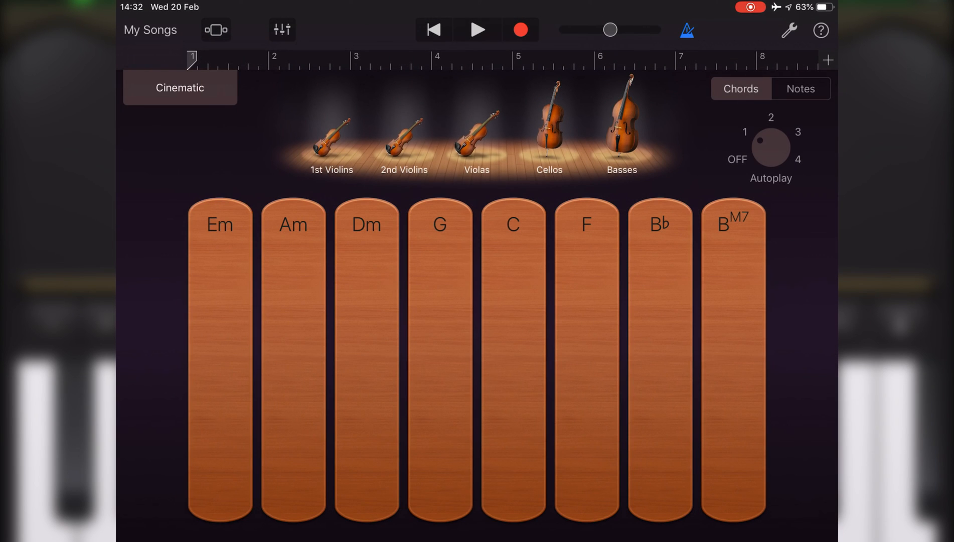
left_click(770, 149)
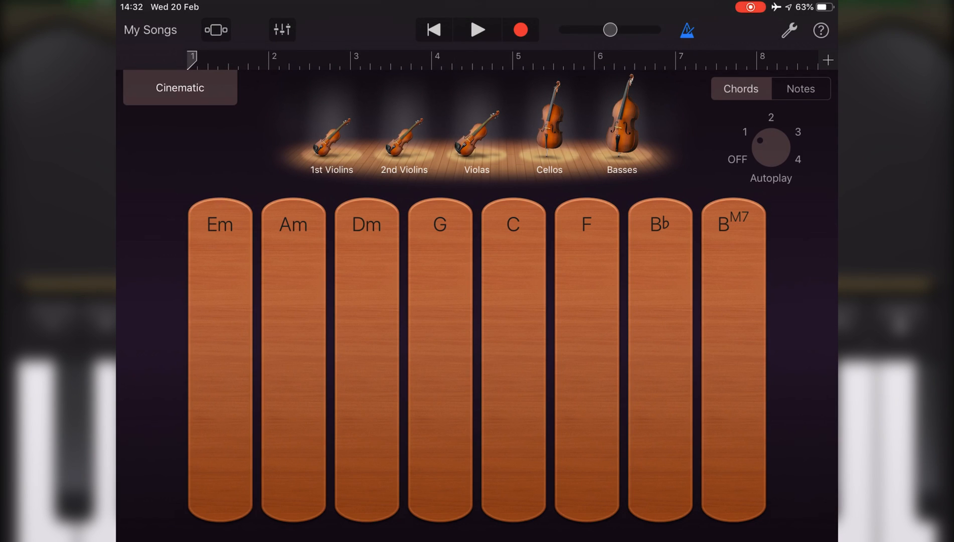
left_click(439, 359)
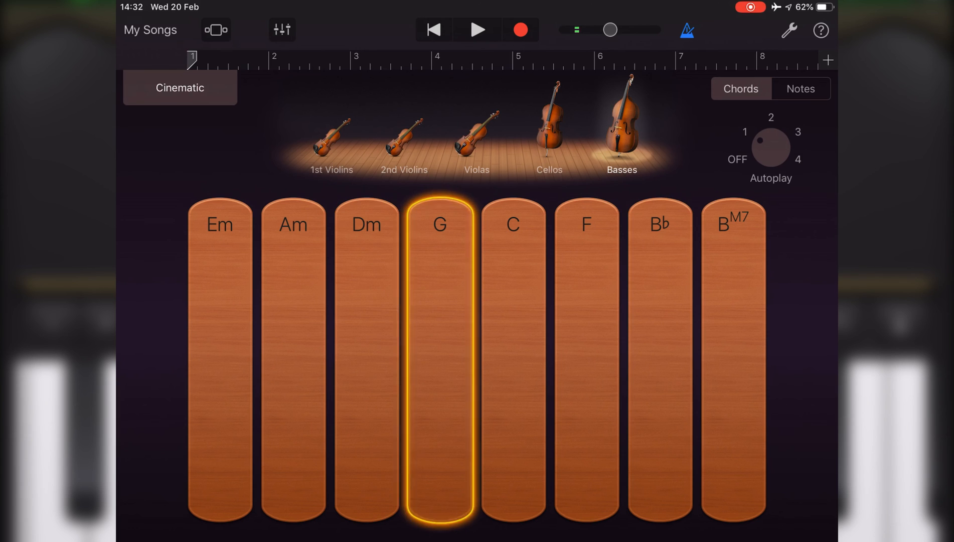
Switch to the Modern strings preset and play the C chord.
left_click(179, 87)
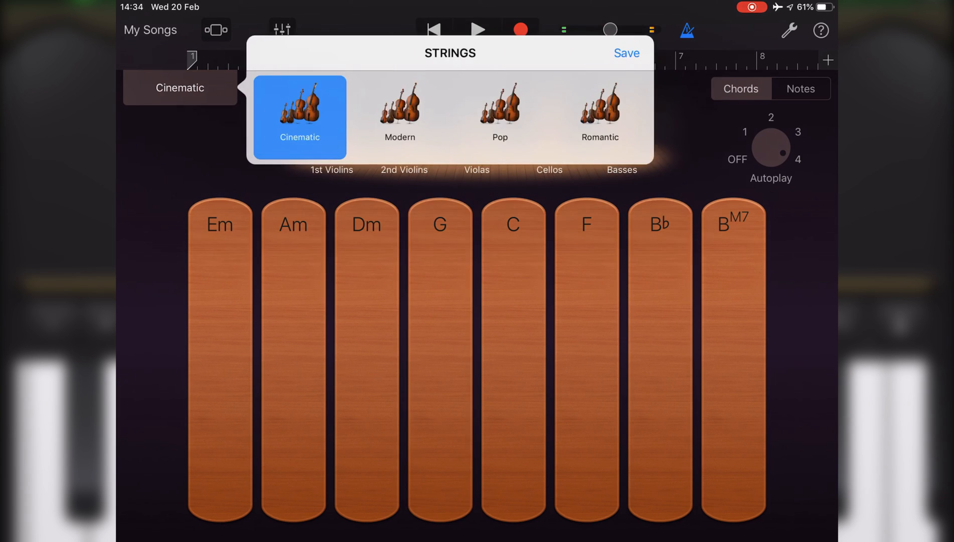
left_click(399, 112)
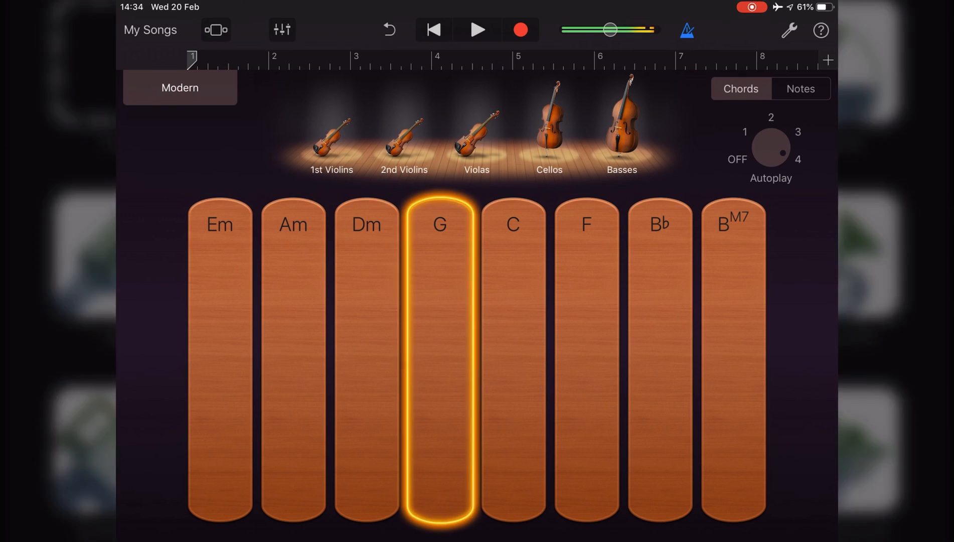
left_click(512, 359)
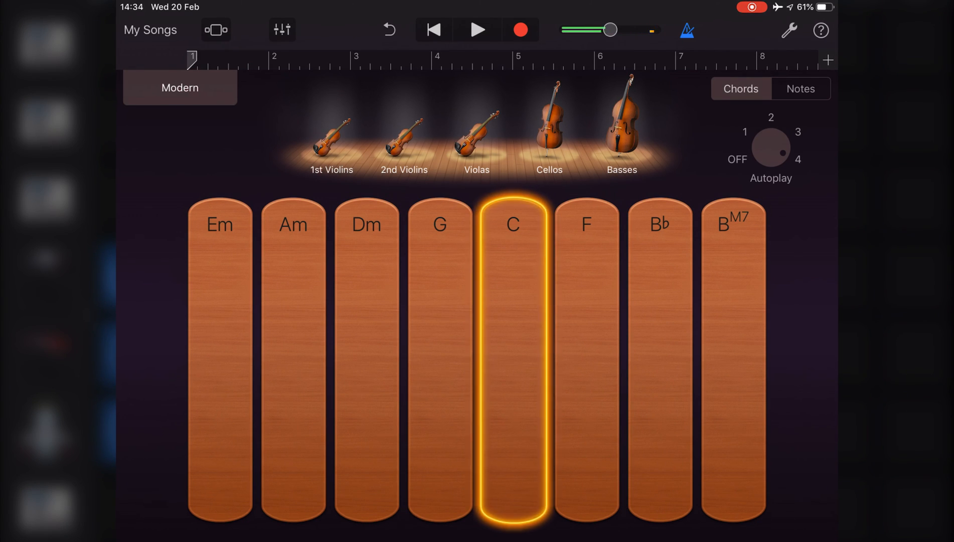
left_click(179, 86)
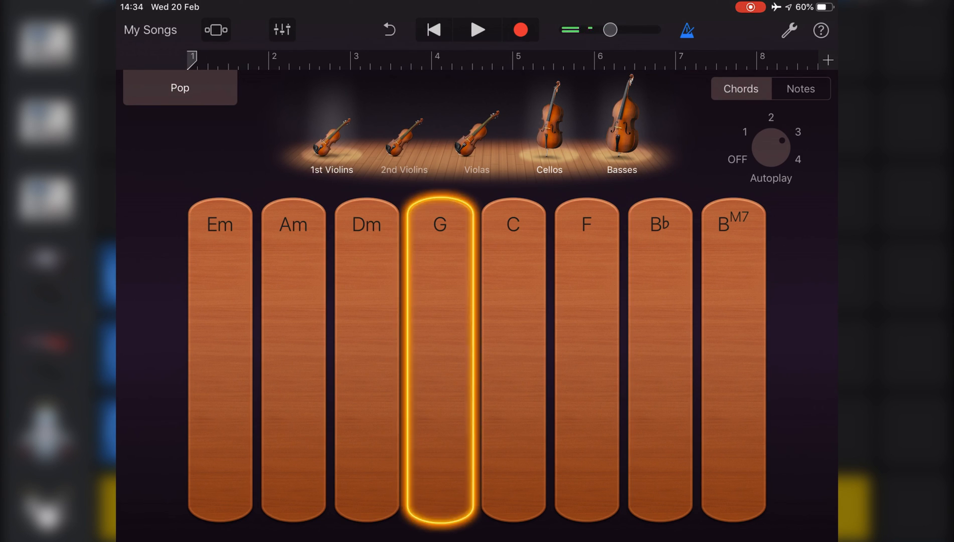
Play the Em, C, Em and G chord strips on the Pop strings.
left_click(513, 359)
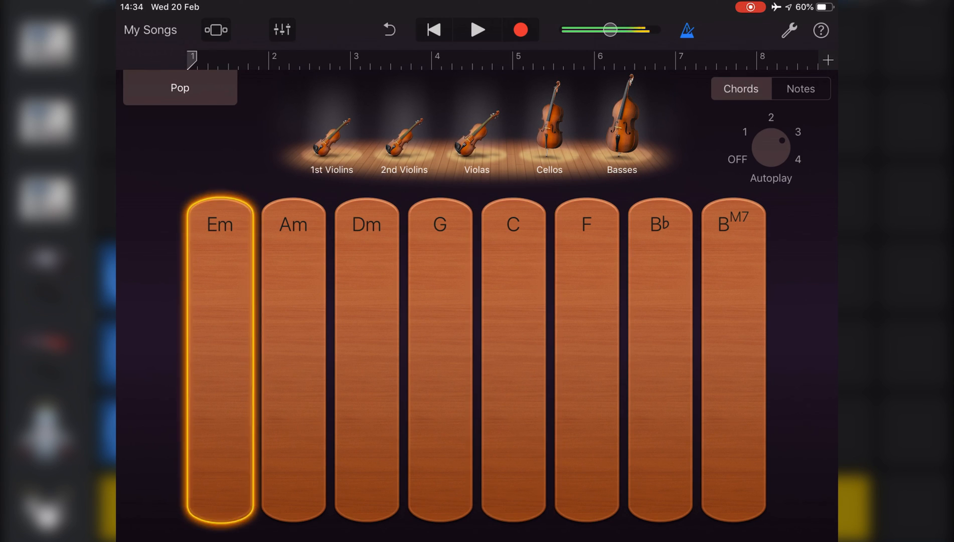
left_click(512, 353)
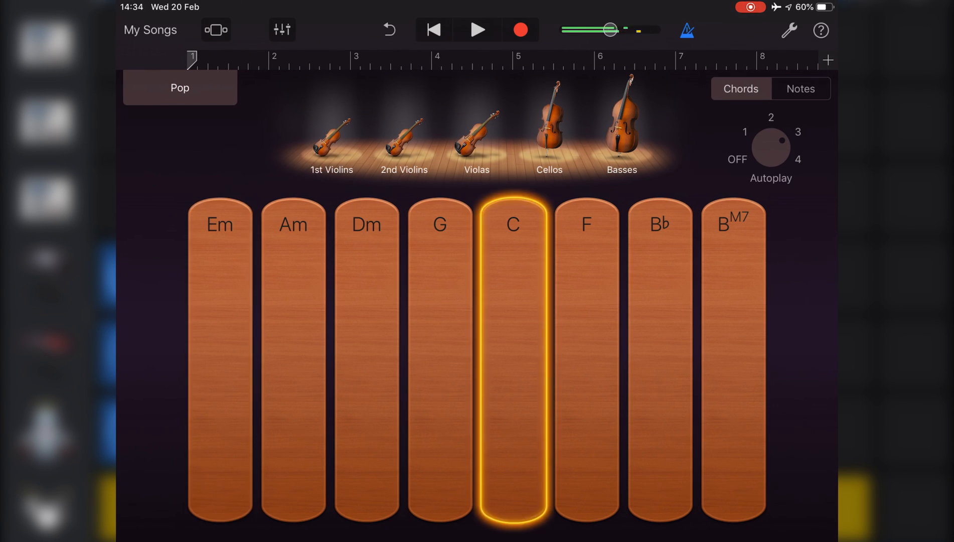
left_click(220, 359)
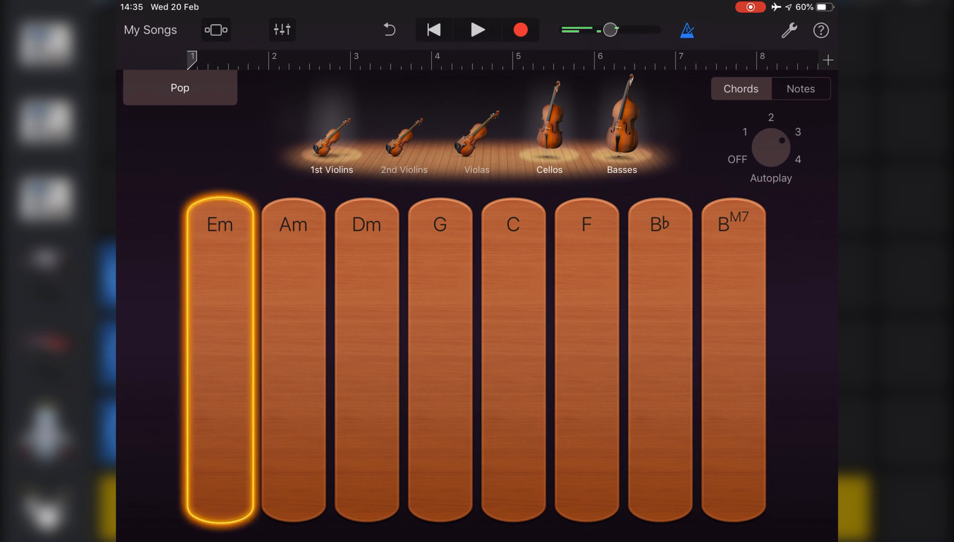
left_click(439, 365)
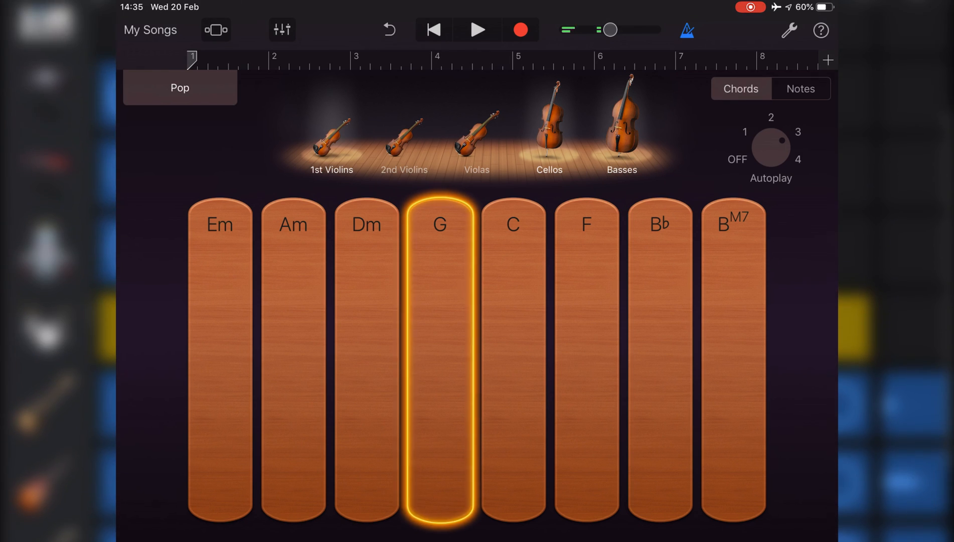
left_click(180, 88)
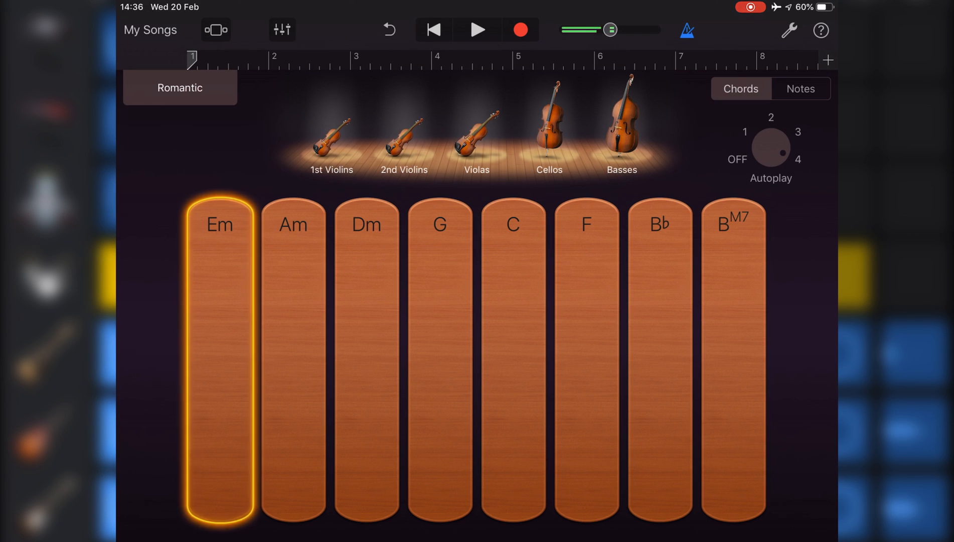
Play the C and G chord strips on the Romantic strings.
left_click(512, 353)
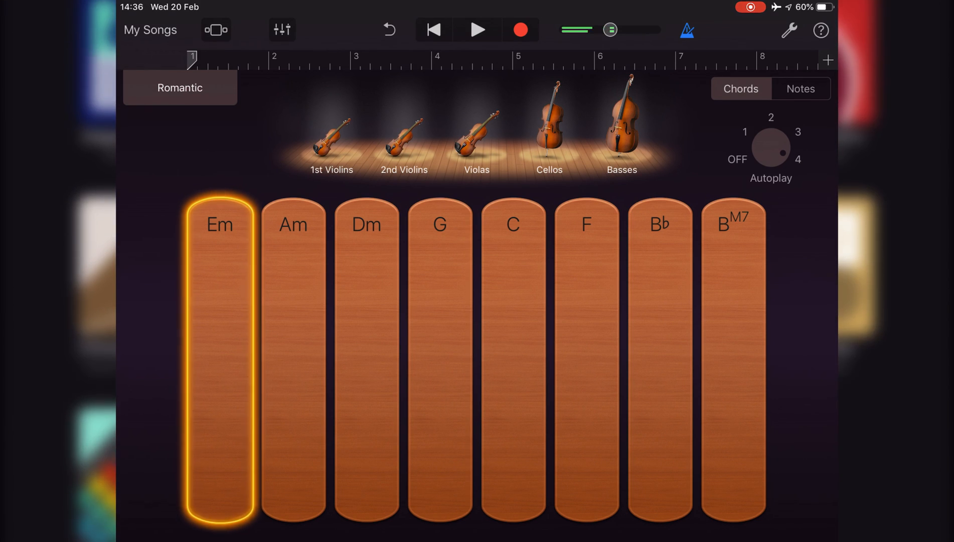
left_click(512, 360)
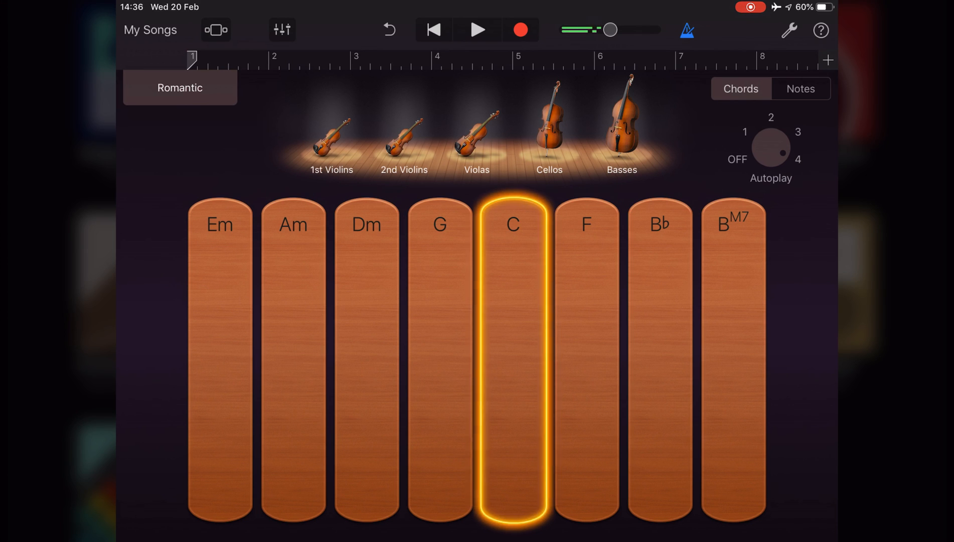
left_click(440, 359)
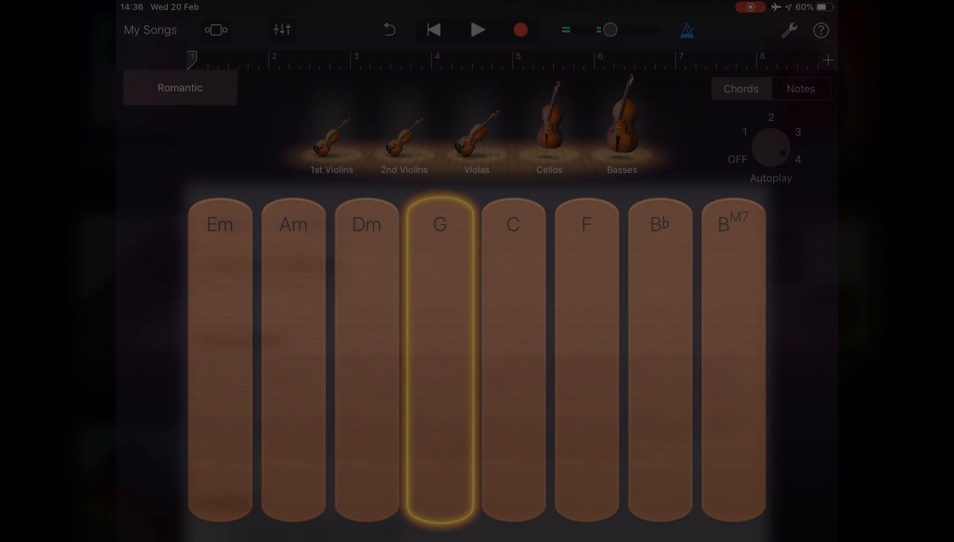